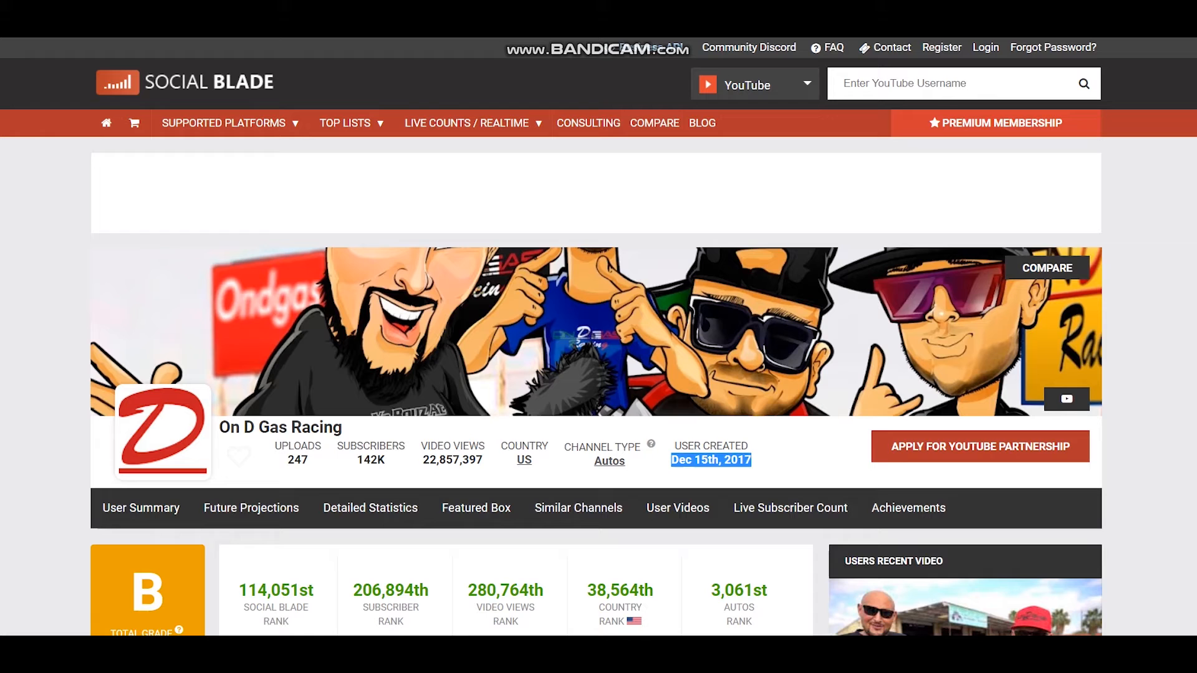
# Step: Scroll down to the estimated earnings results showing monthly and yearly projections
pyautogui.scroll(-3)
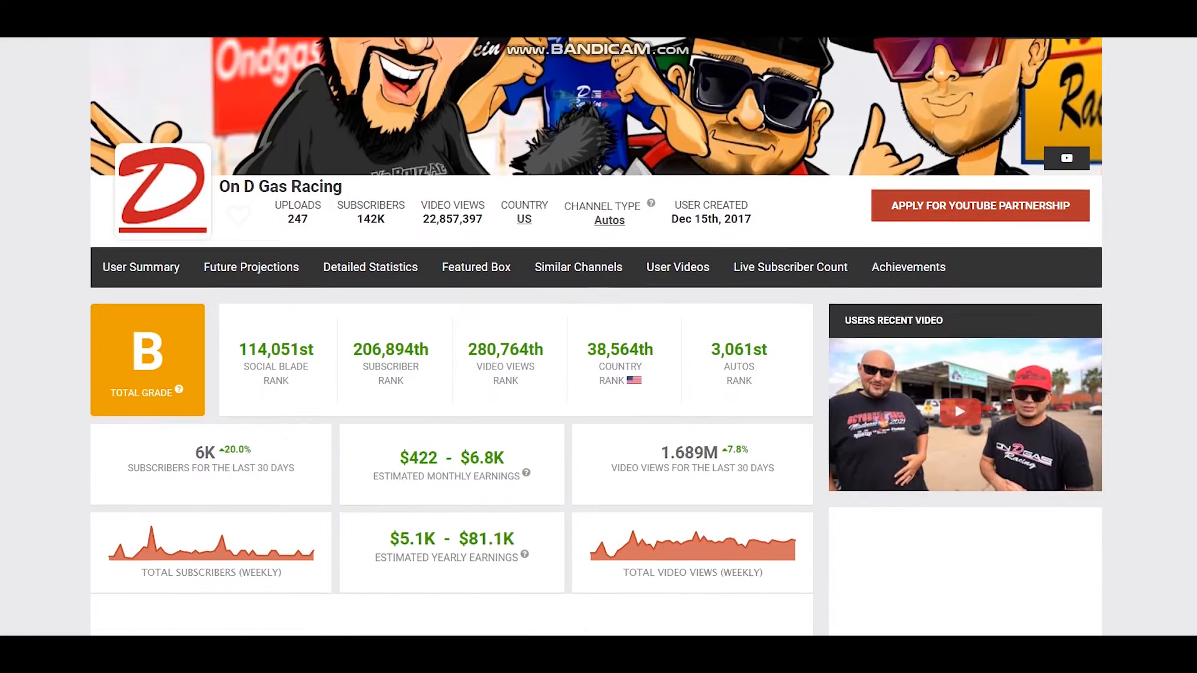
pyautogui.scroll(-3)
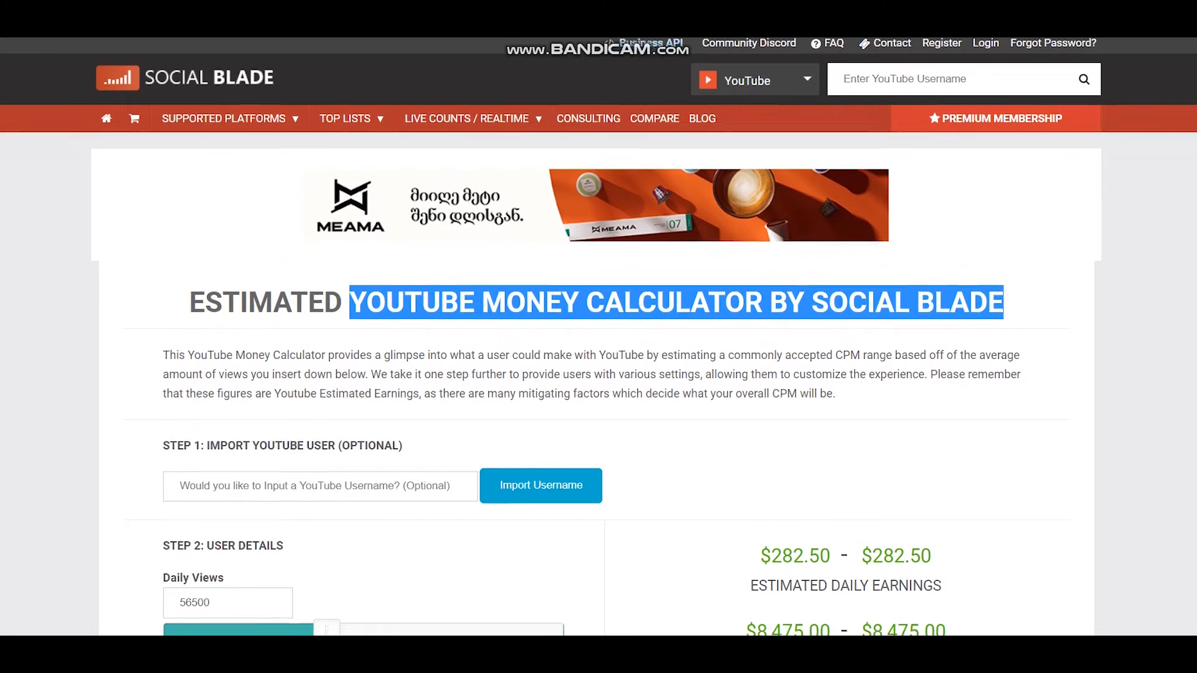
pyautogui.scroll(-3)
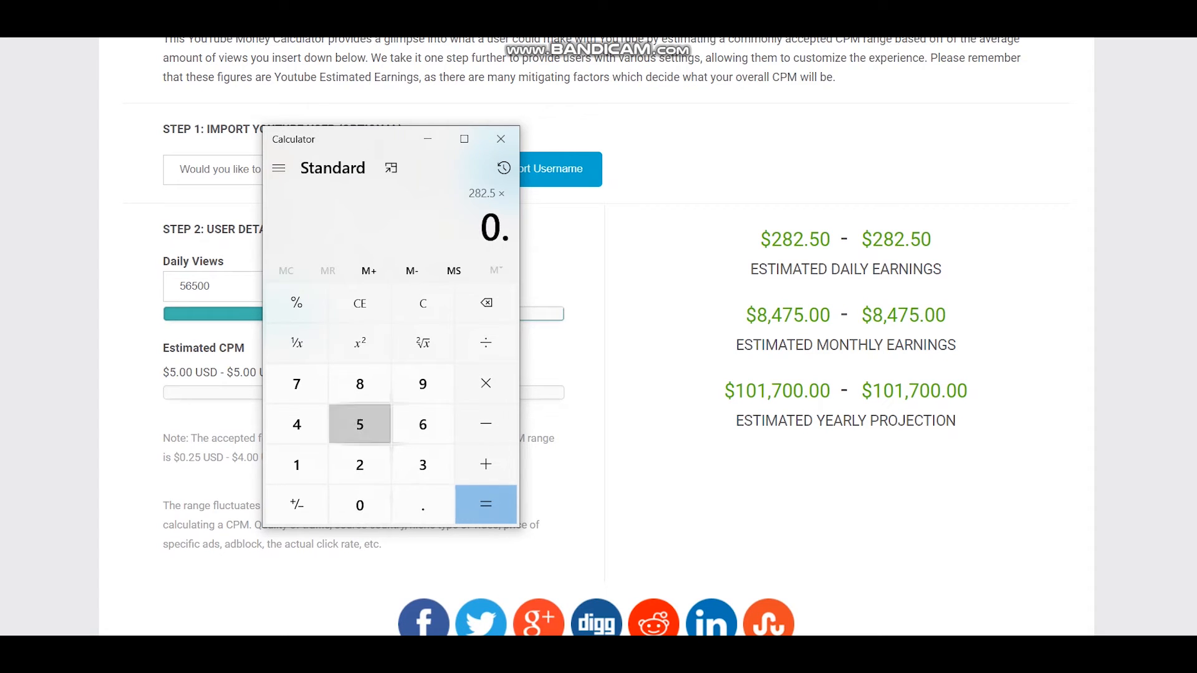
# Step: Multiply 282.5 × 0.55 × 30 × 12 to reach a yearly total of 55,935
pyautogui.click(485, 503)
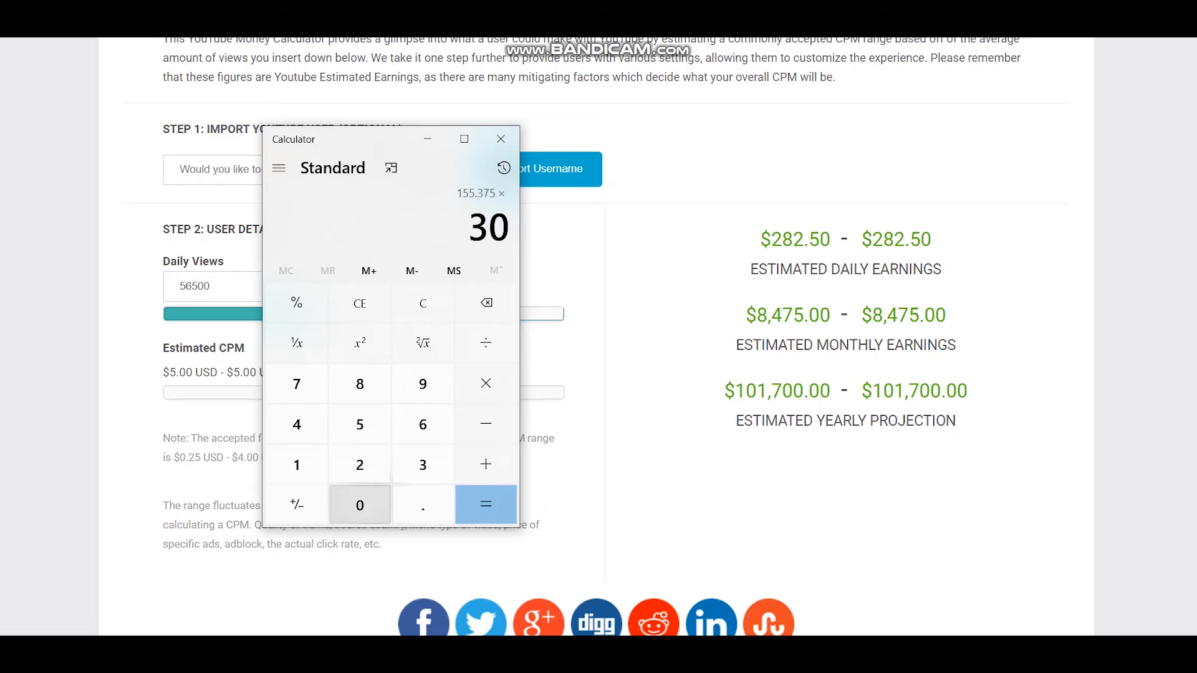
pyautogui.click(485, 504)
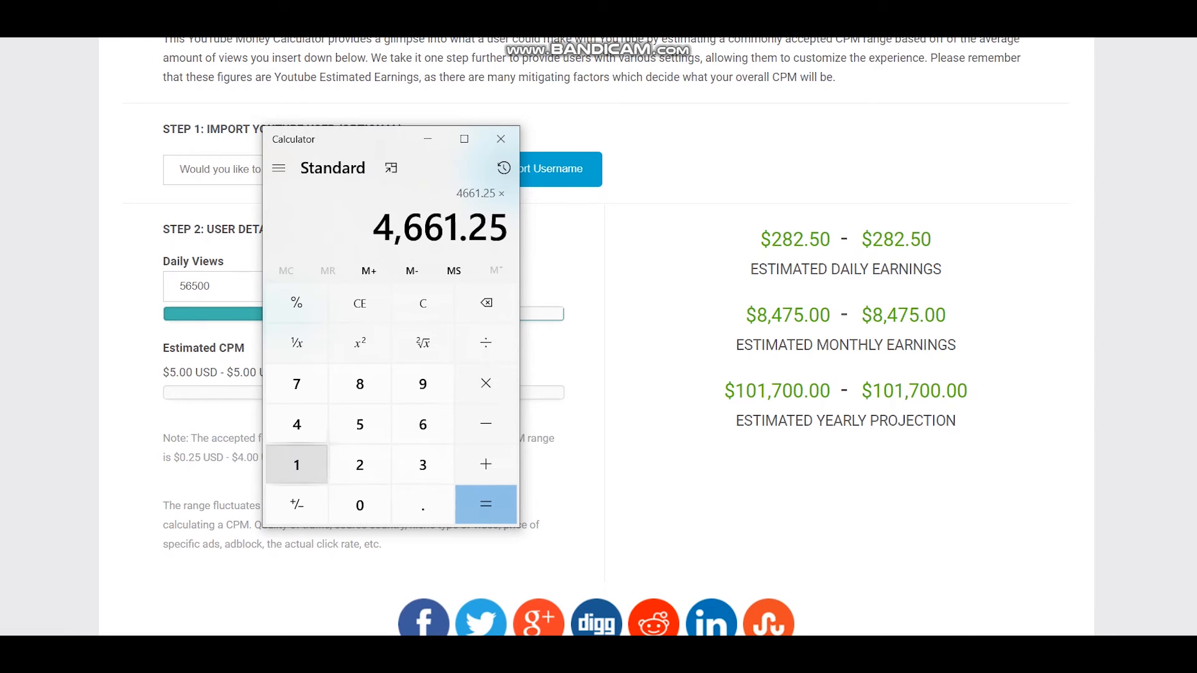
pyautogui.click(487, 504)
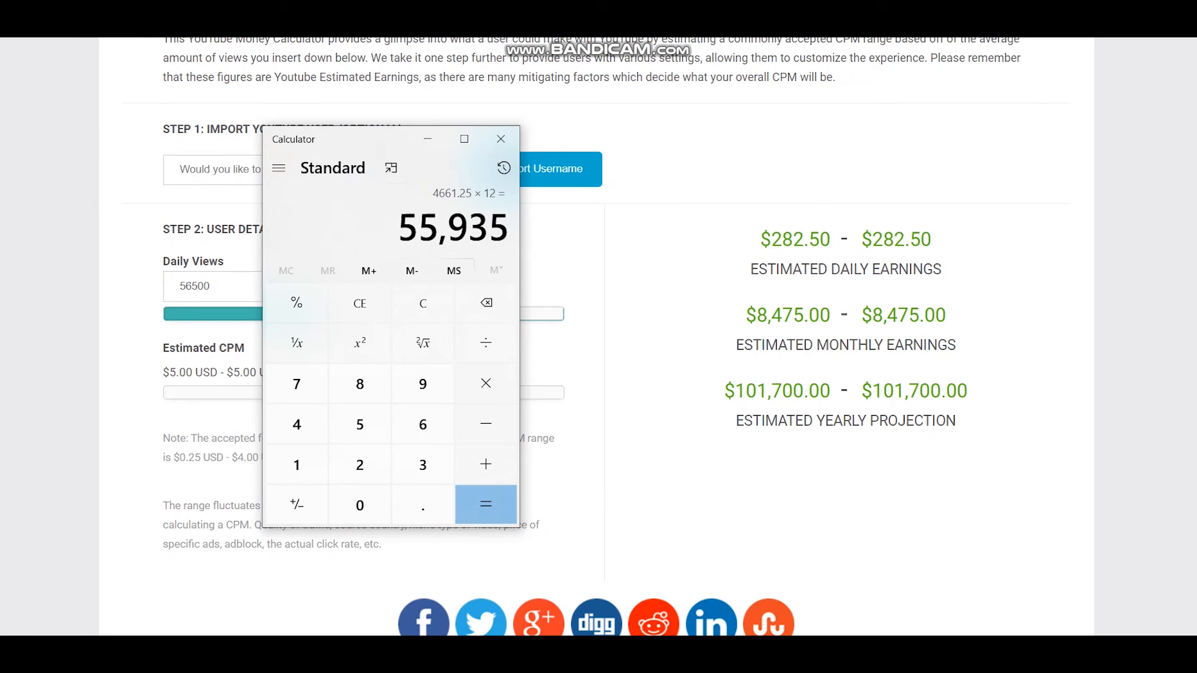
pyautogui.click(506, 167)
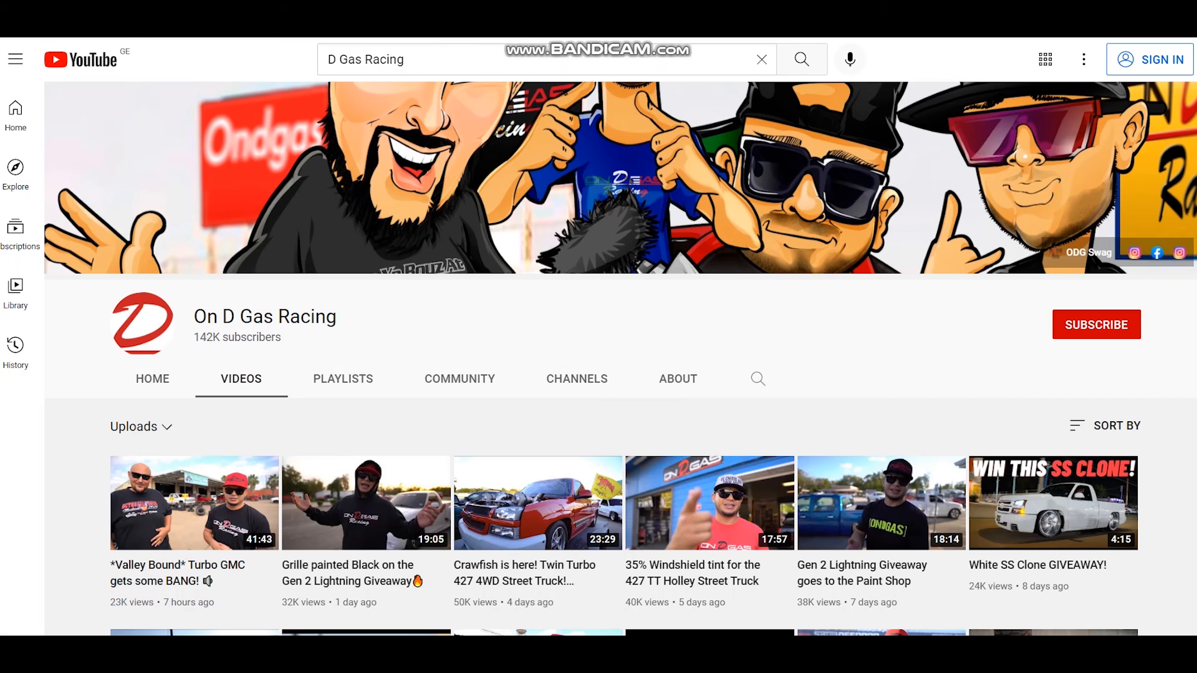
# Step: Select the On D Gas Racing channel name and scroll through uploads from about two months ago
pyautogui.doubleClick(265, 317)
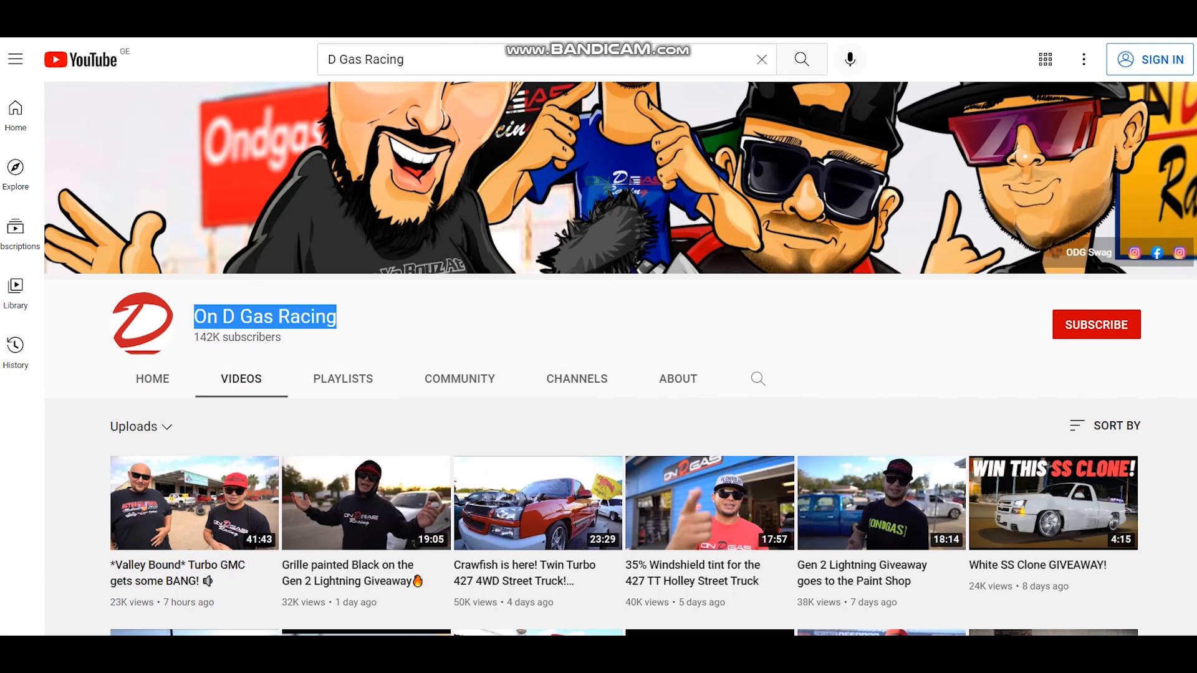
pyautogui.scroll(-3)
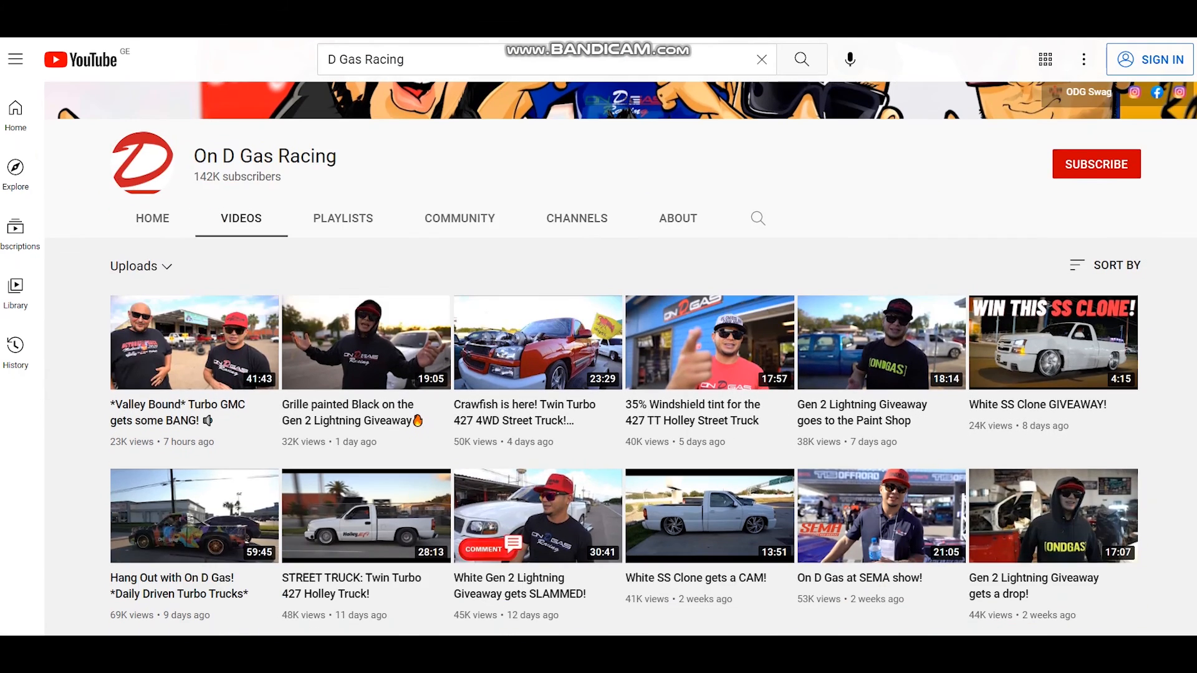
pyautogui.scroll(-3)
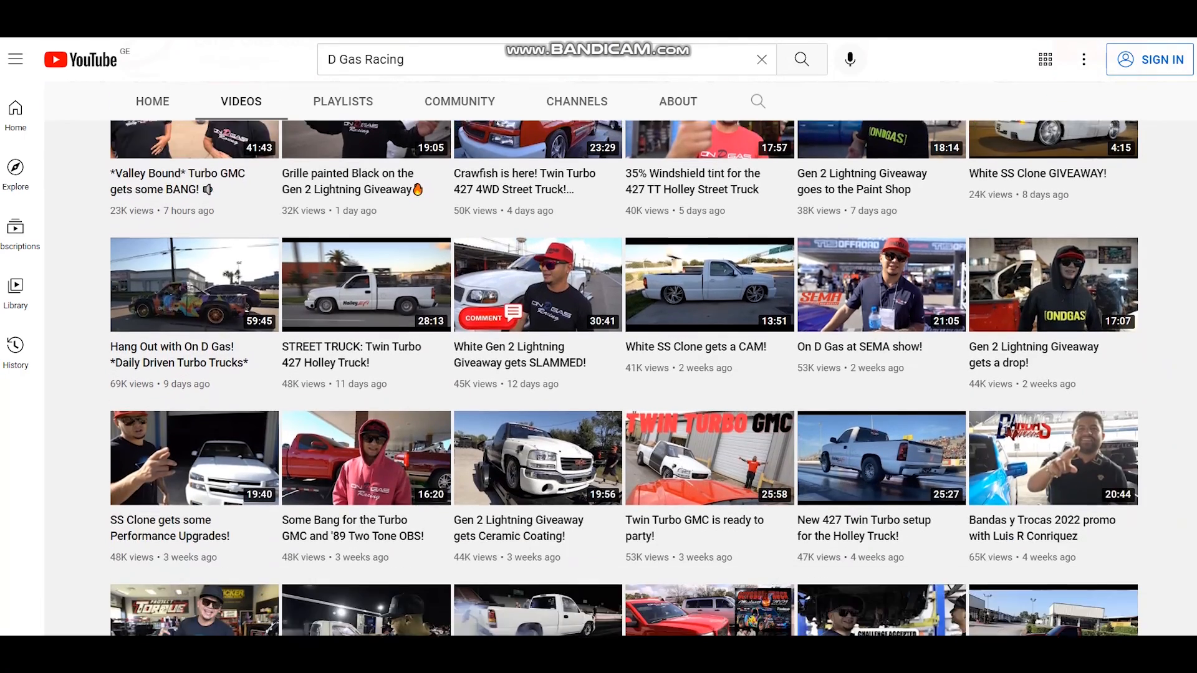
pyautogui.scroll(-3)
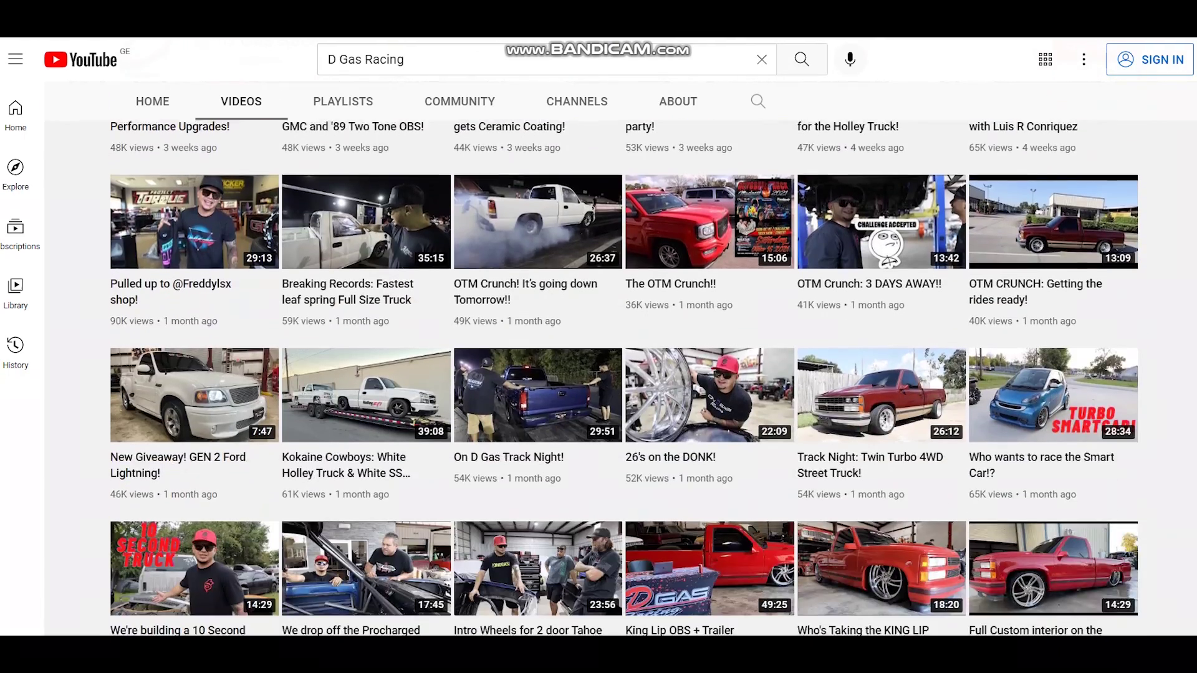
pyautogui.scroll(-3)
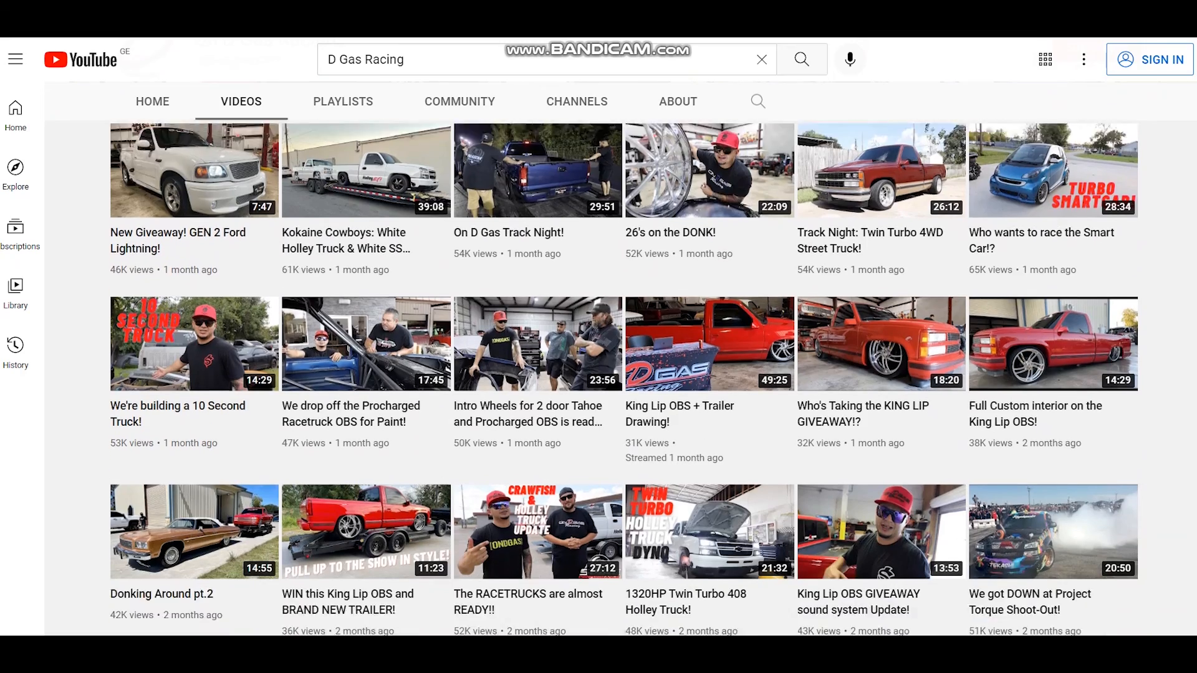